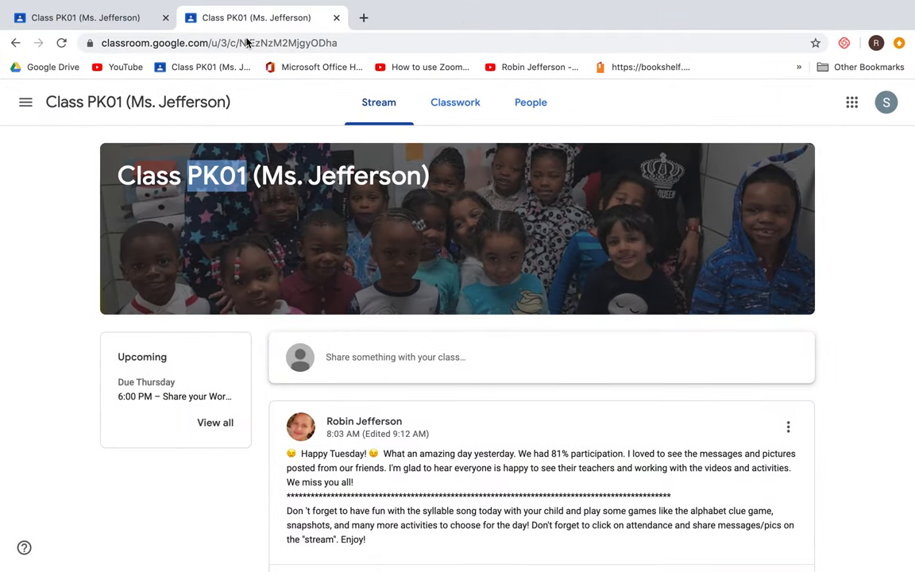
mouse_move(422, 246)
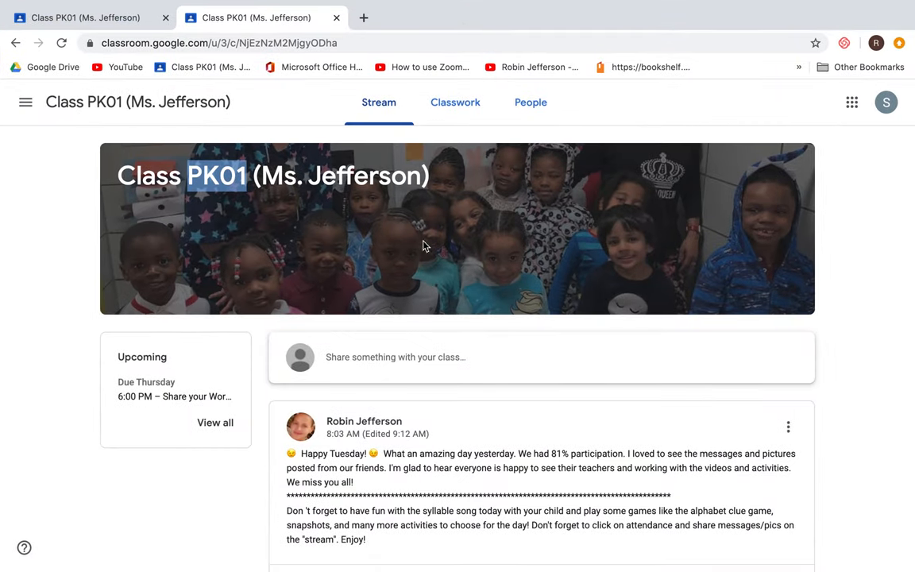
mouse_move(857, 324)
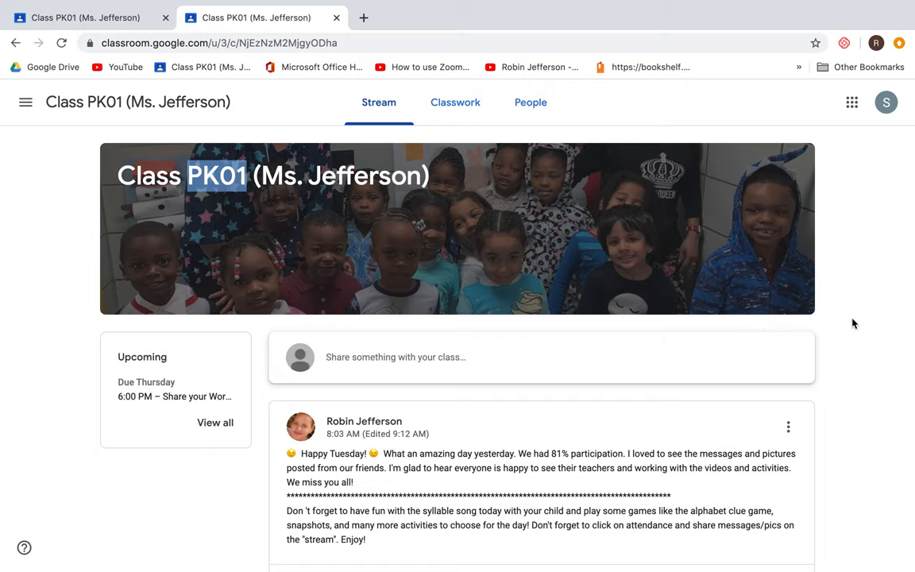
Write the announcement 'Check out our drawings from today!' and show its attachment options.
scroll(down, 3)
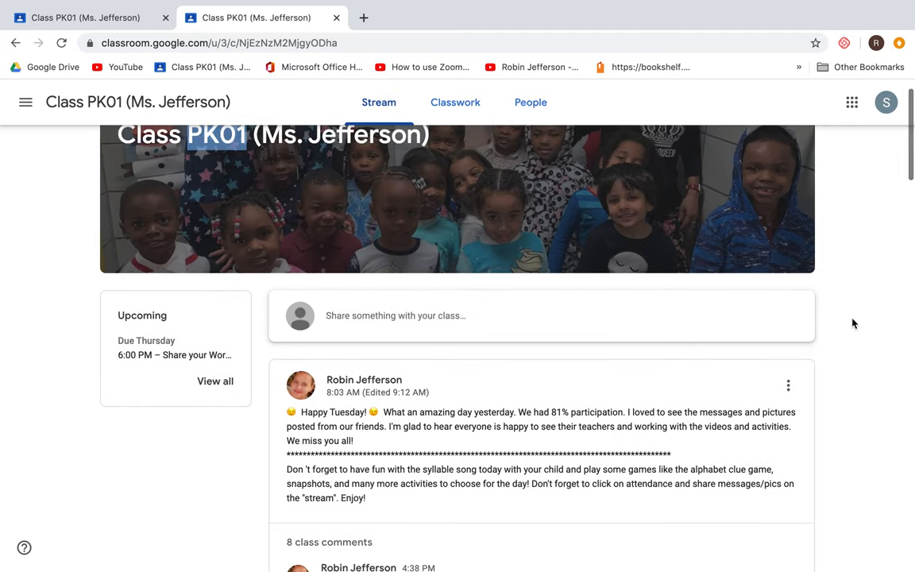
scroll(down, 3)
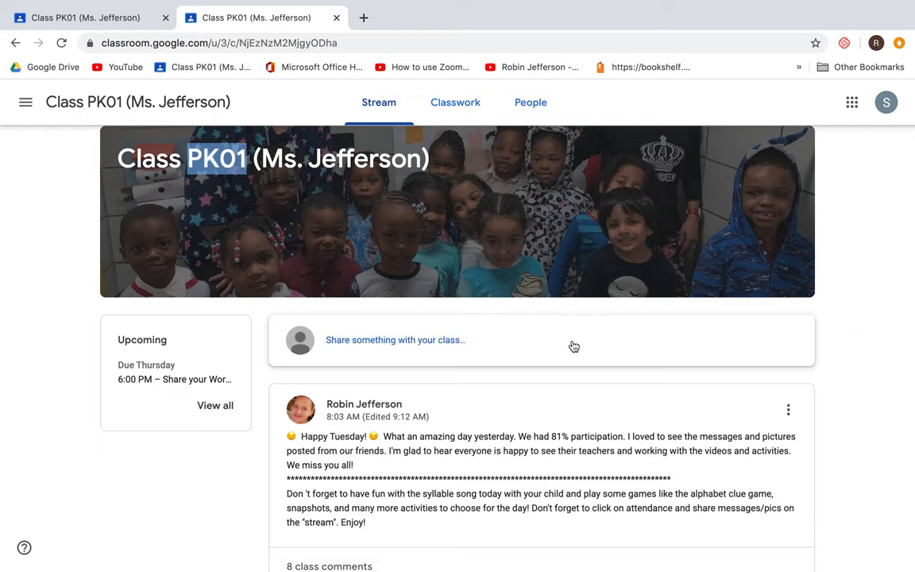
click(395, 340)
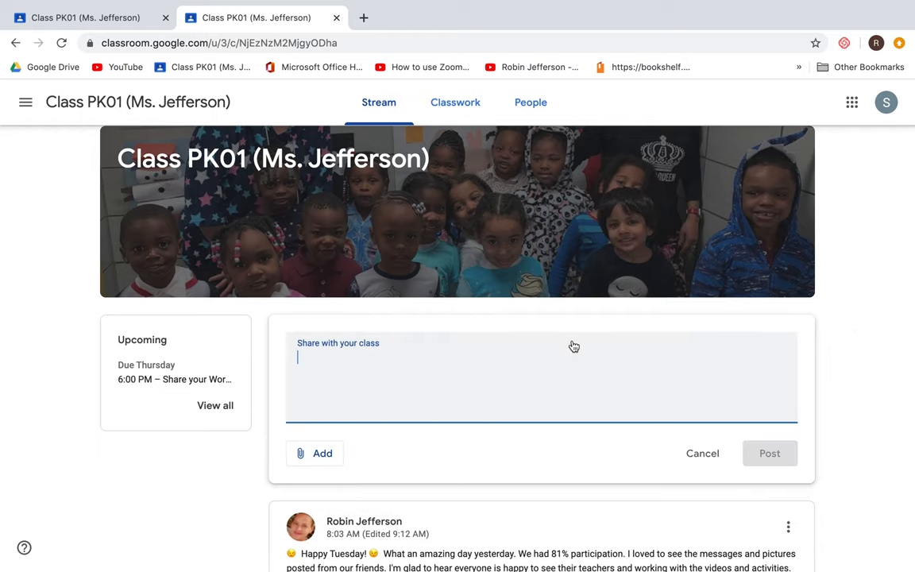
text(Chec)
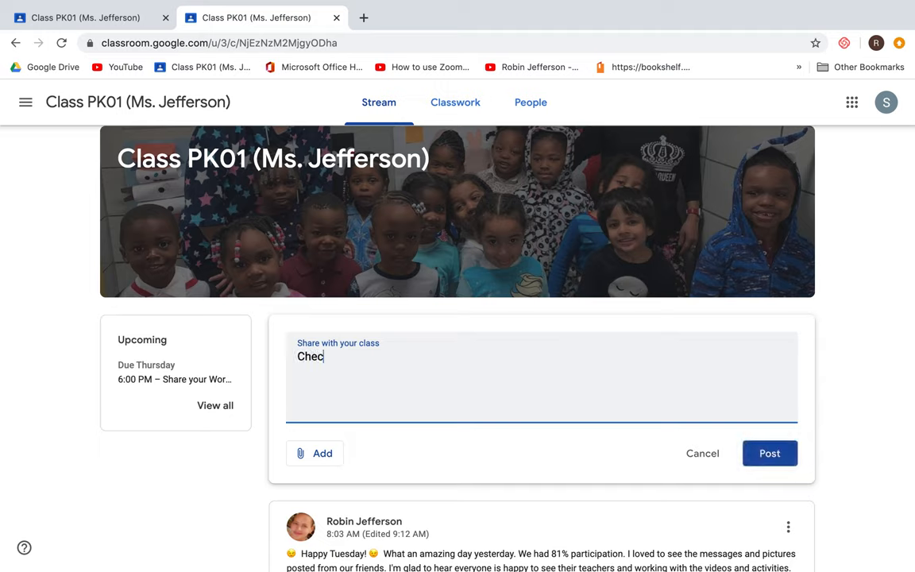
text(ko)
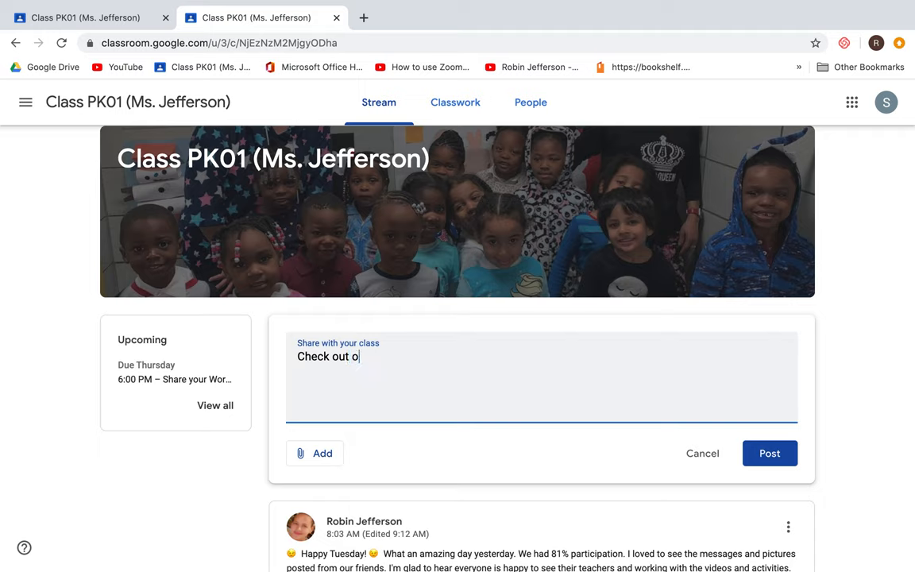
text(ur dr)
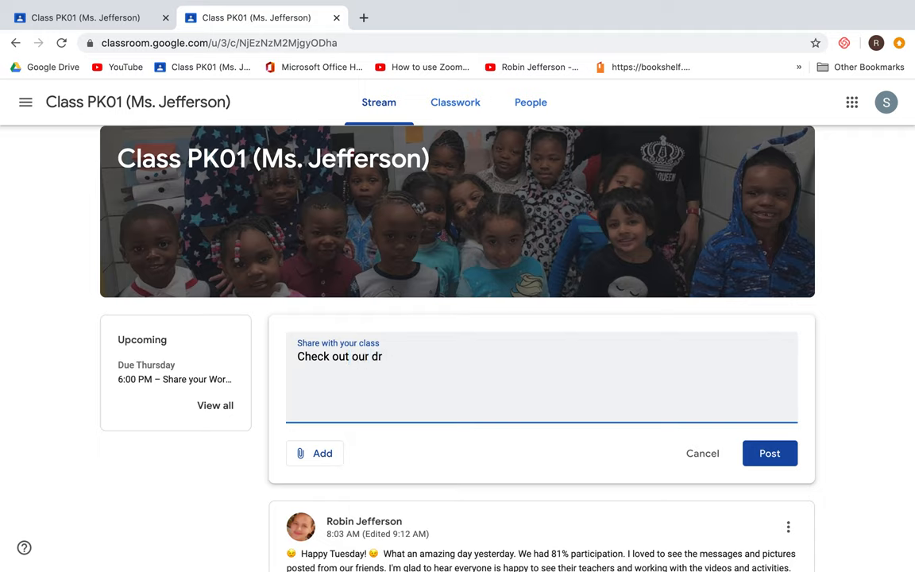
text(awings form)
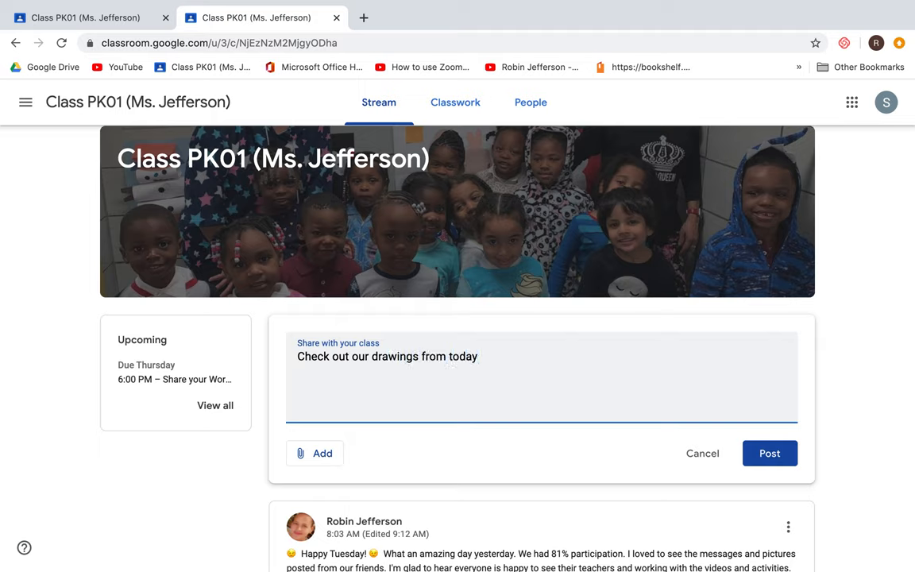
text(!)
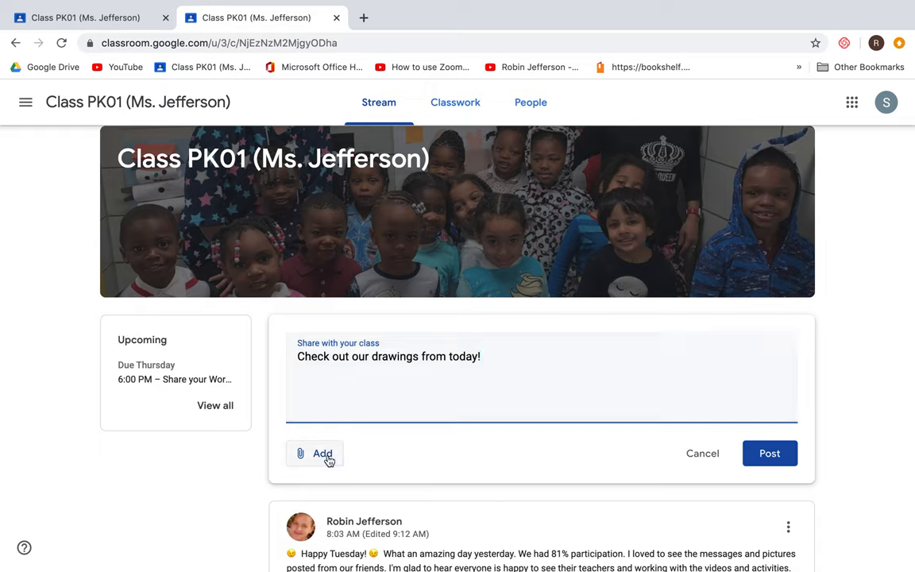
click(322, 453)
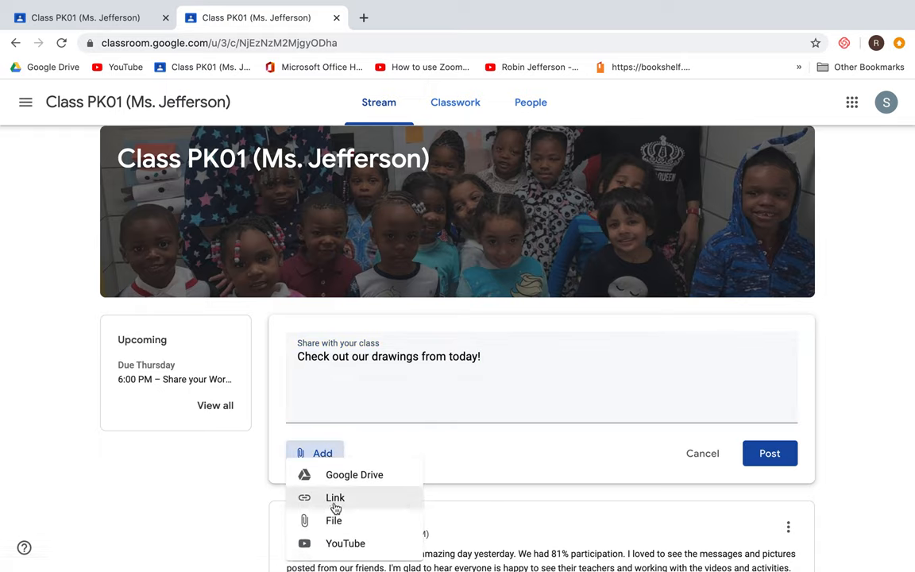
mouse_move(336, 496)
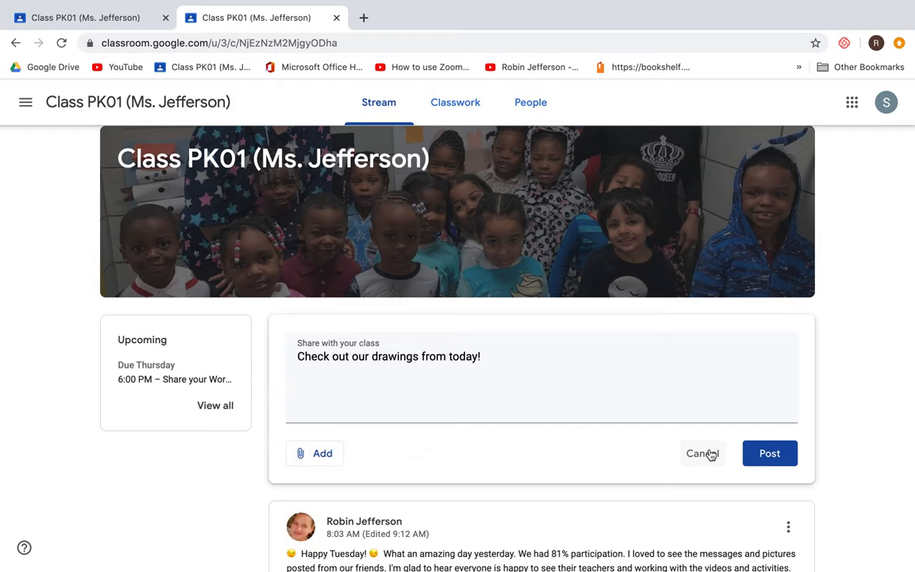
mouse_move(706, 455)
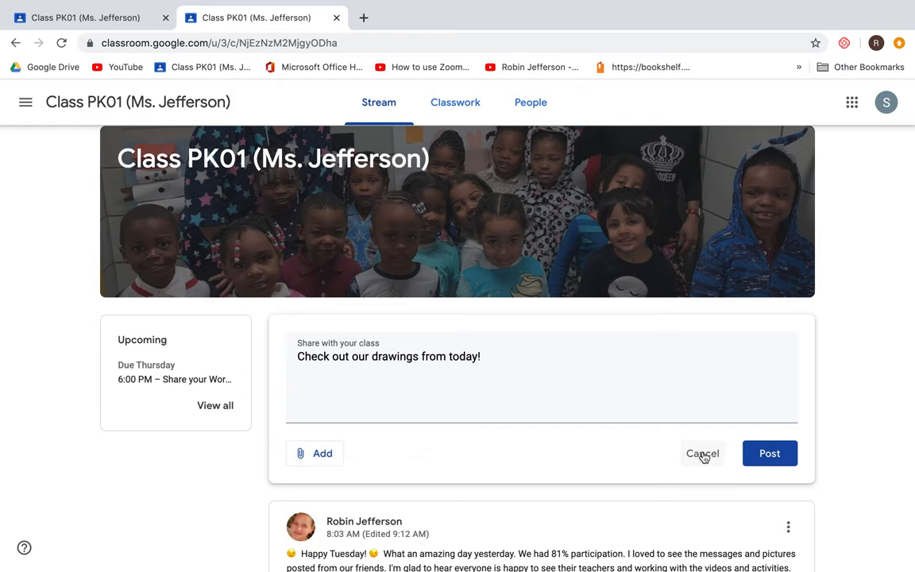
mouse_move(455, 102)
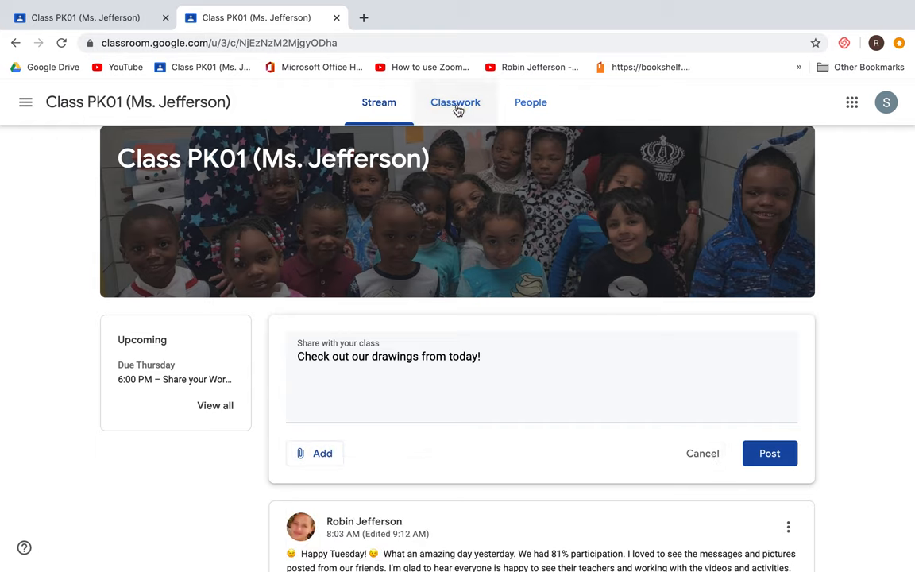
Discard the announcement draft and scroll Classwork to the 'Share your Child's Work!!' topic.
click(455, 101)
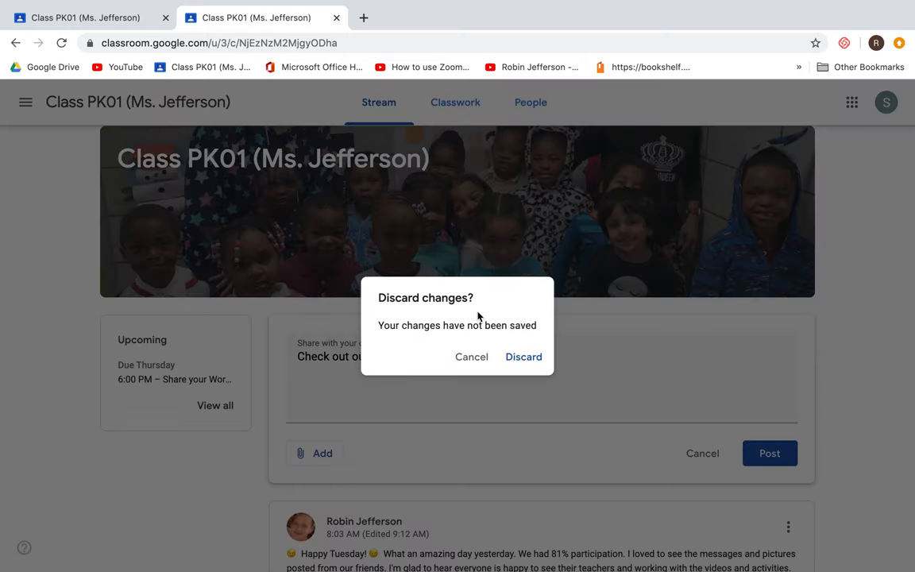
click(523, 357)
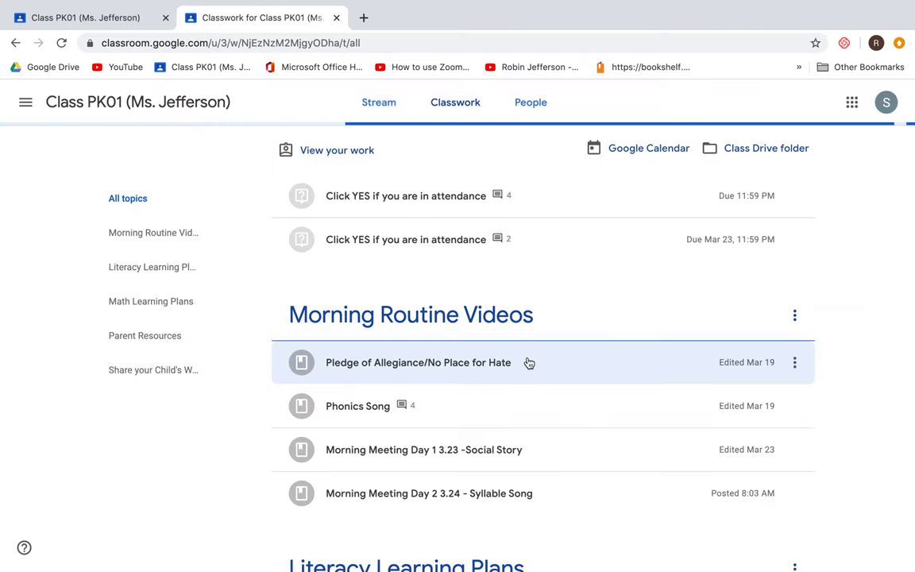
click(455, 102)
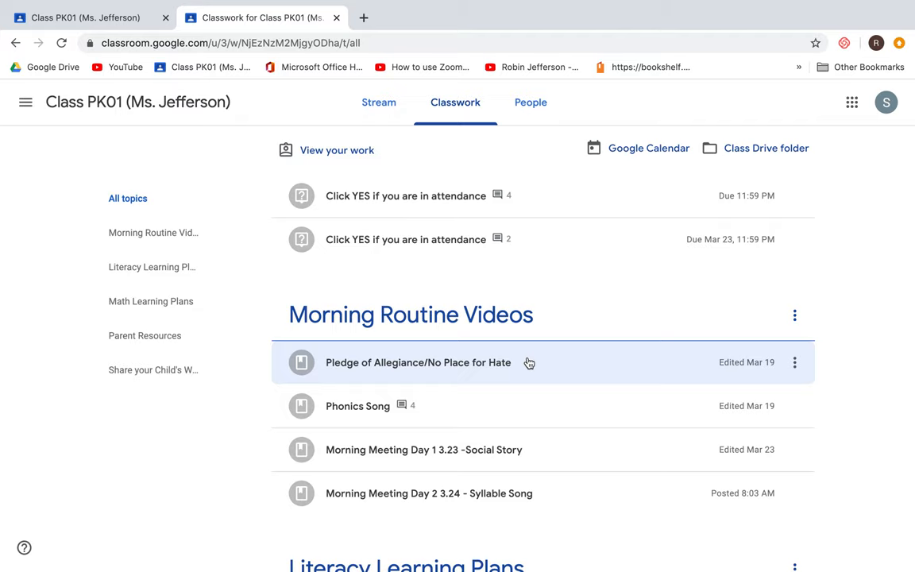
scroll(down, 3)
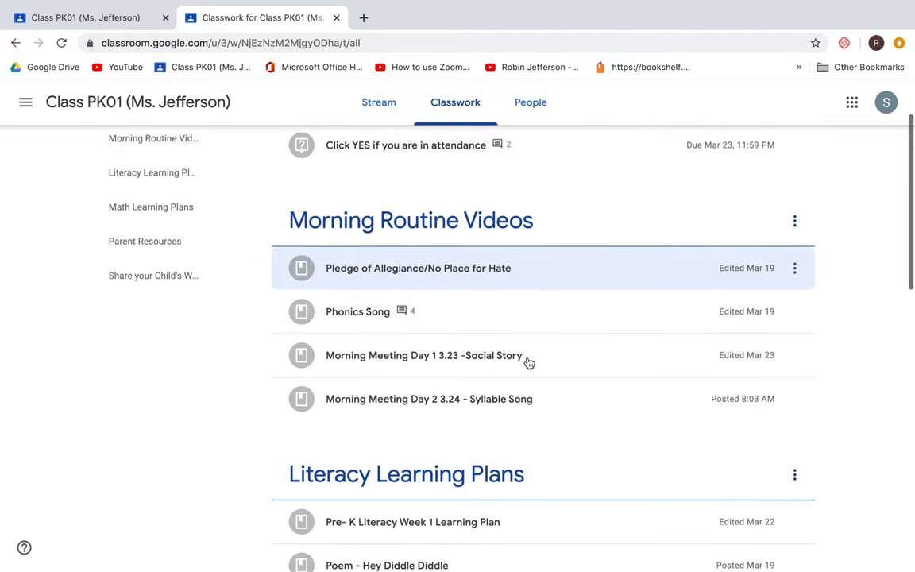
scroll(down, 3)
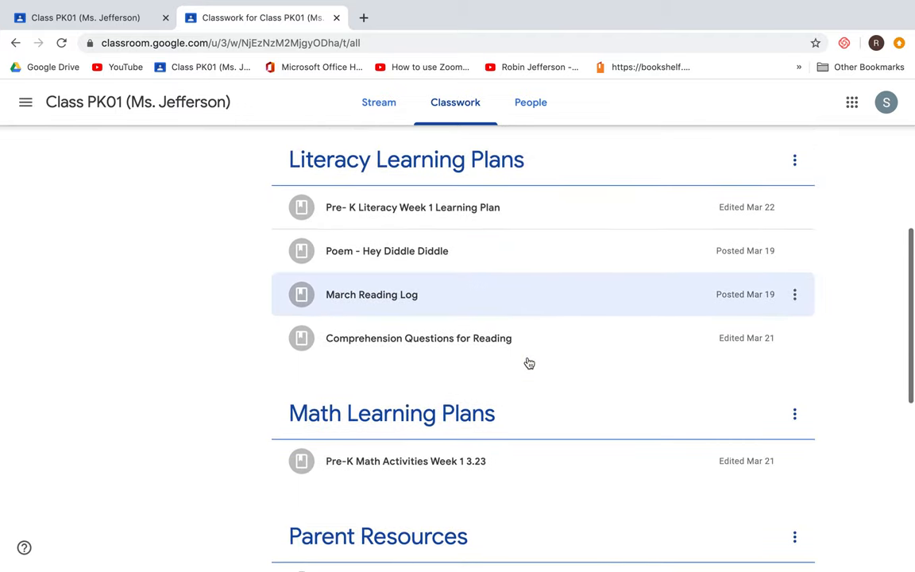
scroll(down, 3)
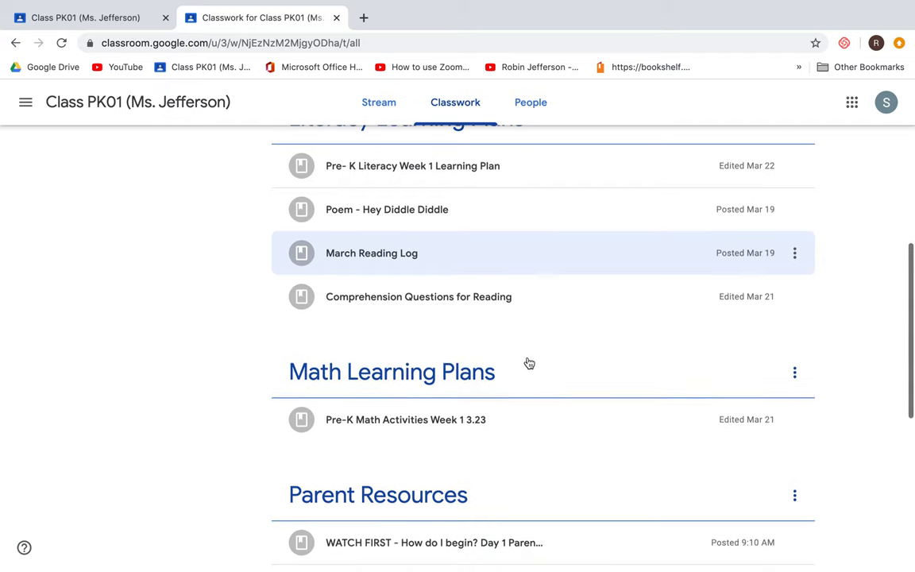
scroll(down, 3)
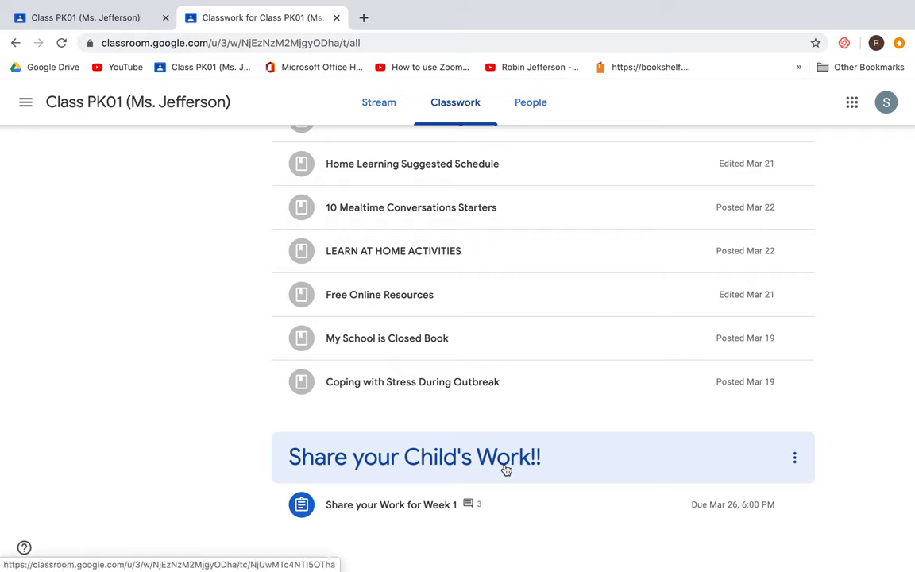
mouse_move(479, 501)
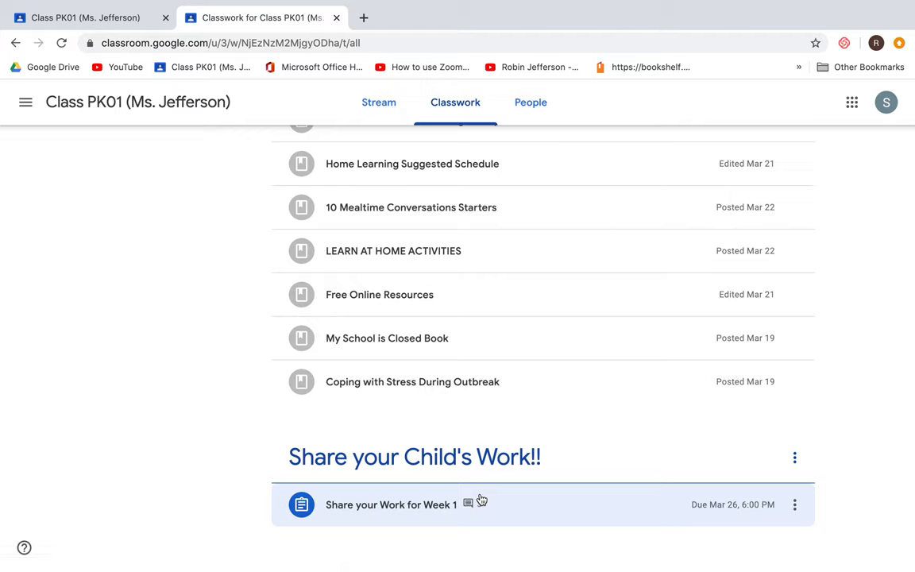
mouse_move(482, 506)
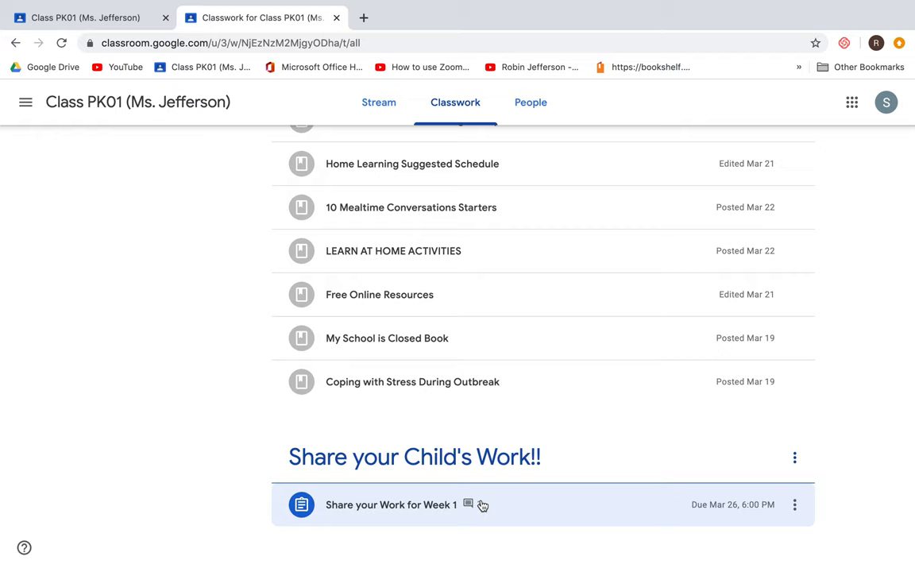
Open the full 'Share your Work for Week 1' assignment page and show the Add or create options.
click(391, 505)
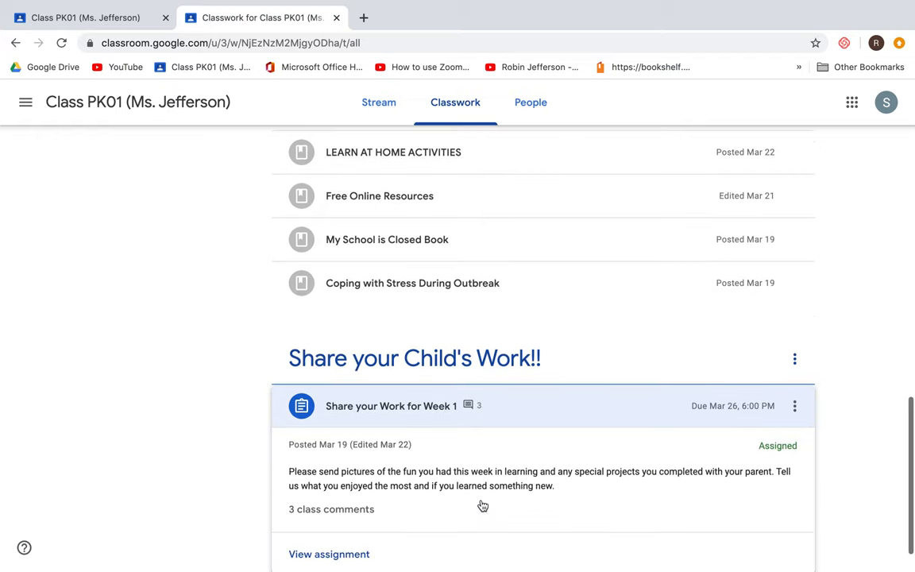
scroll(down, 3)
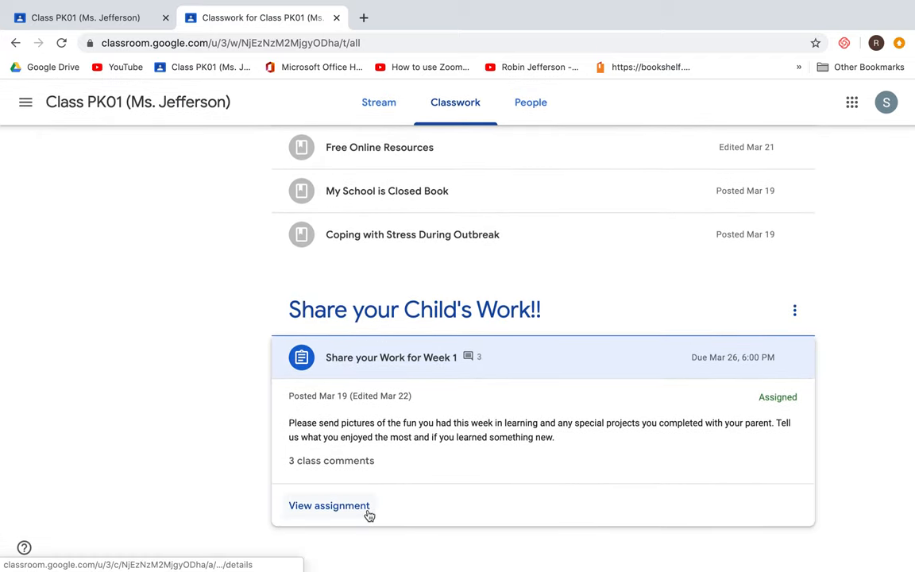
click(329, 506)
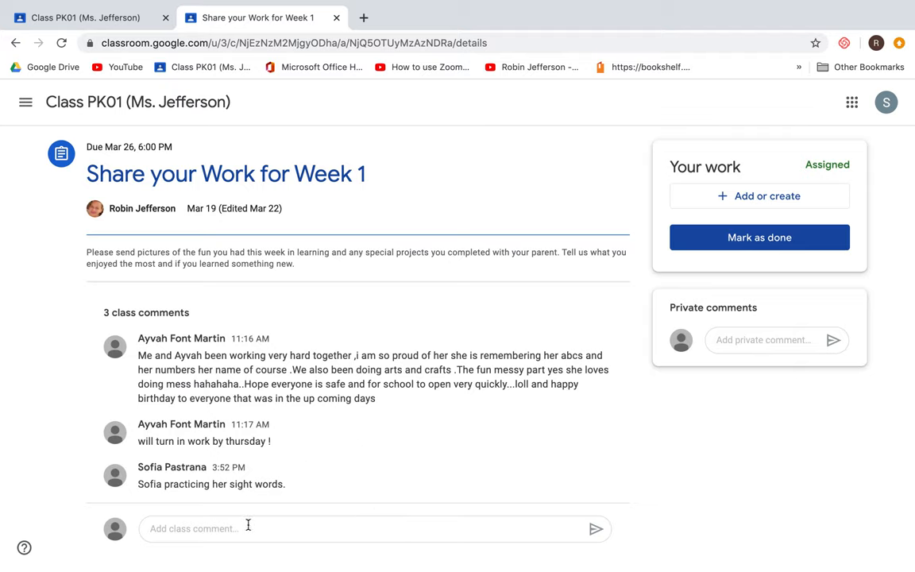
mouse_move(591, 228)
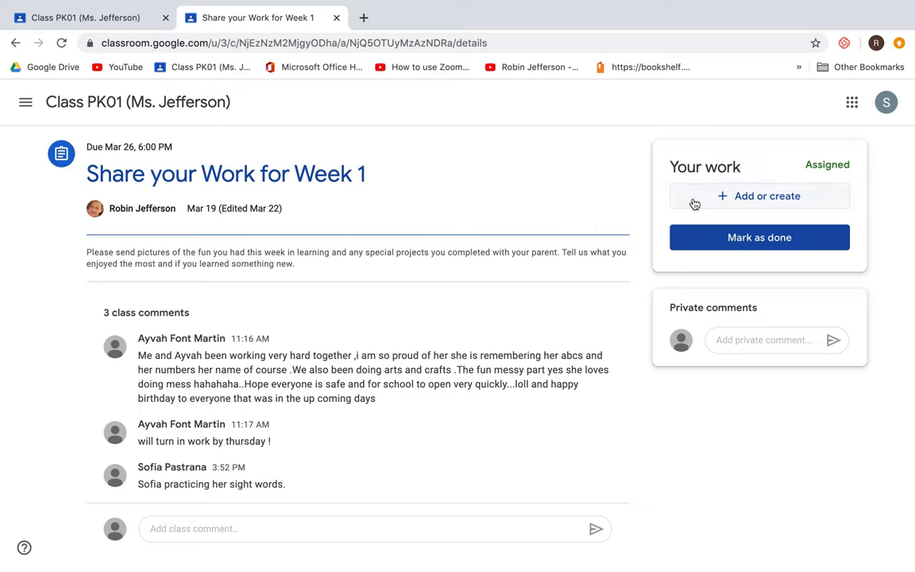
click(759, 196)
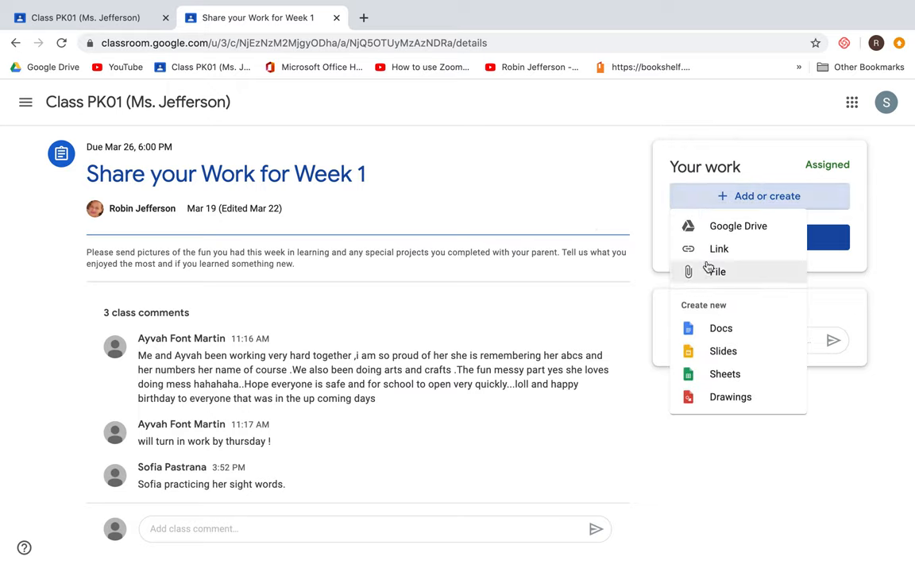
mouse_move(721, 327)
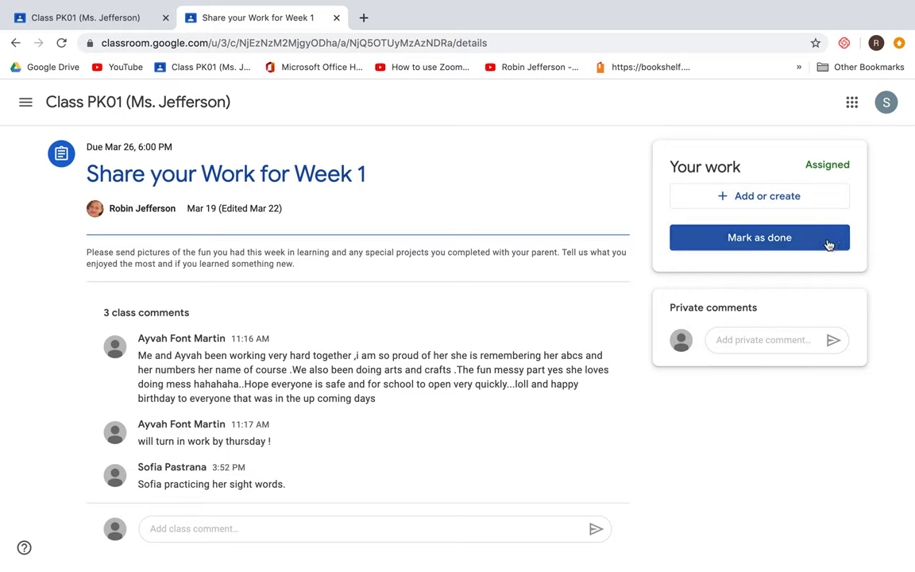
click(758, 236)
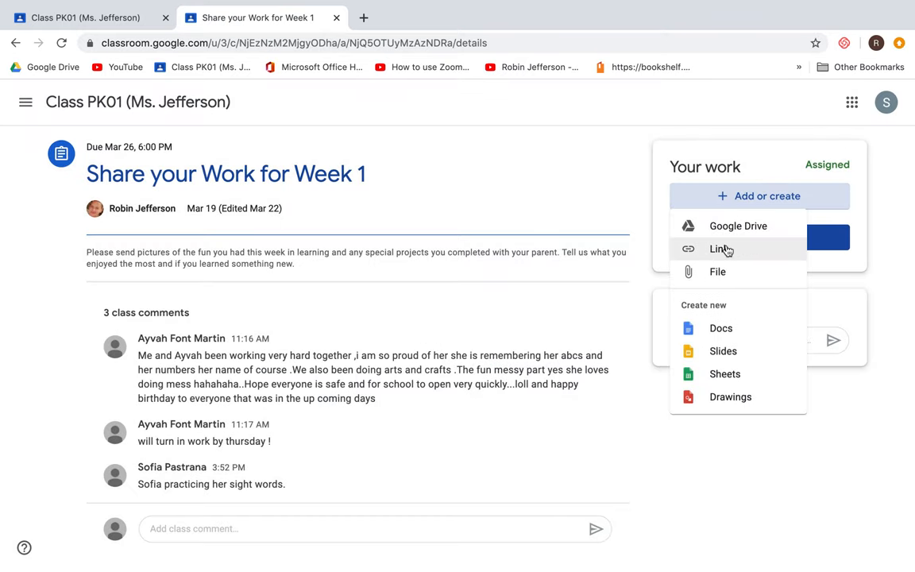
Attach the 'Getting started' PDF from My Drive via Google Drive.
click(737, 224)
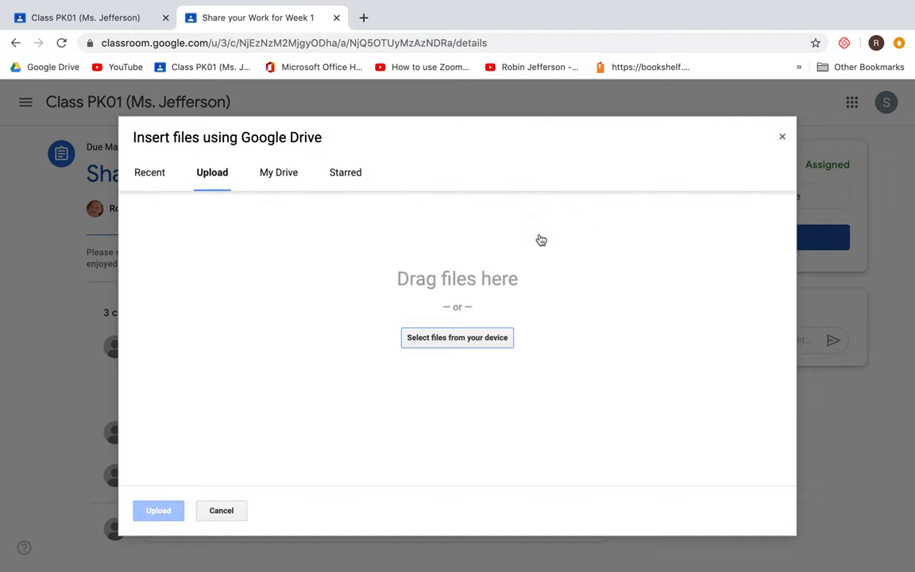
mouse_move(278, 173)
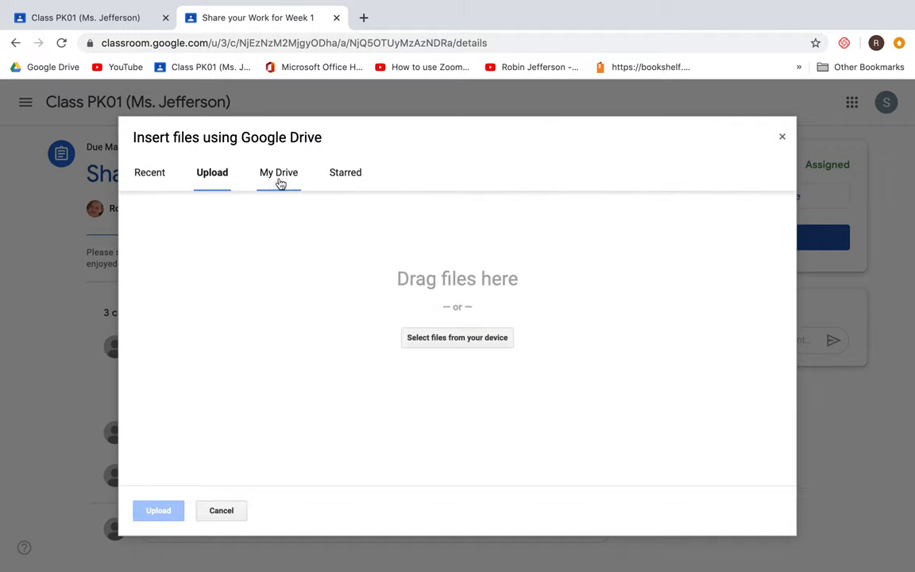
click(278, 172)
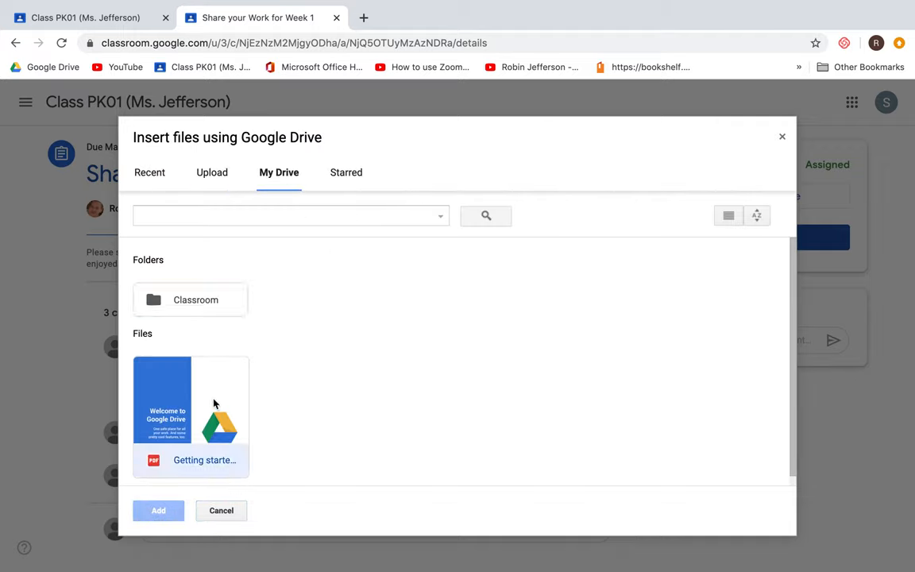
click(158, 510)
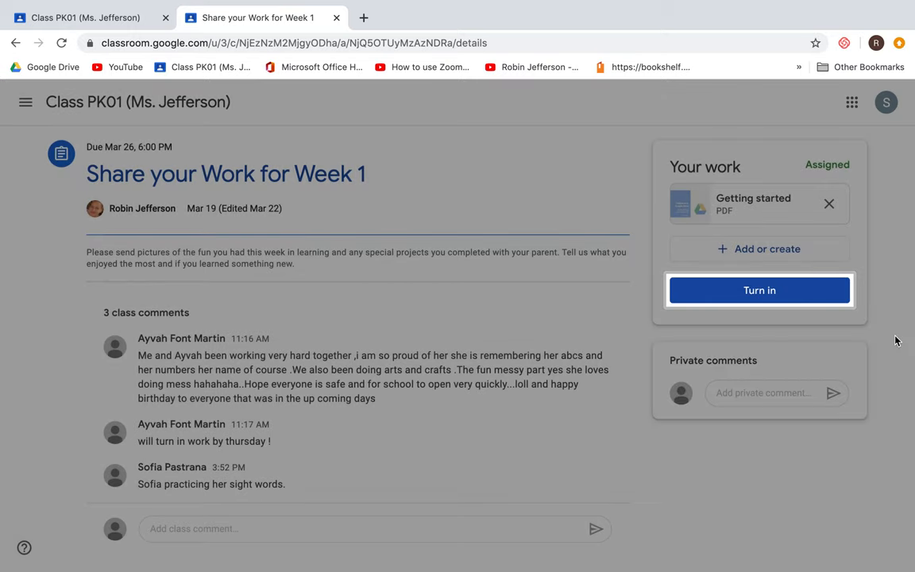
Turn in the Week 1 assignment and confirm the submission.
click(758, 290)
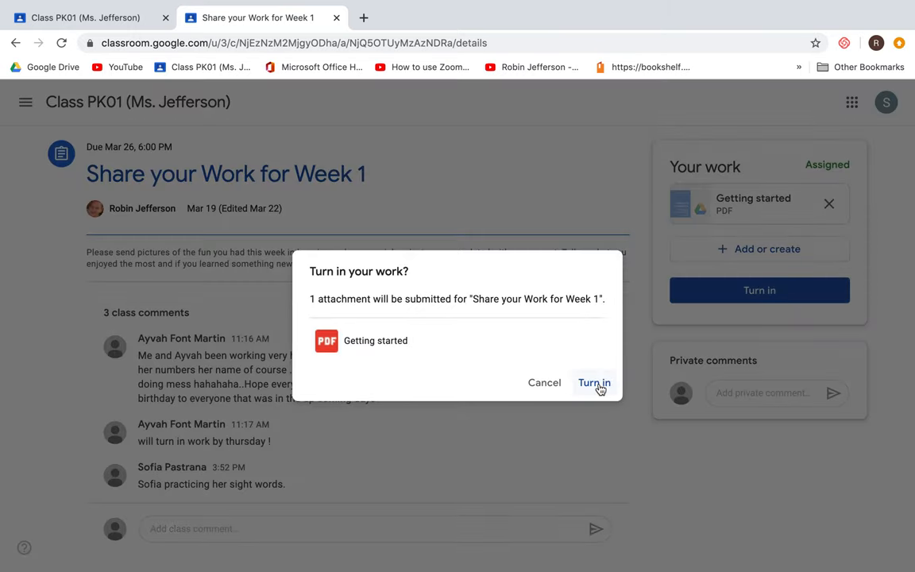
click(594, 383)
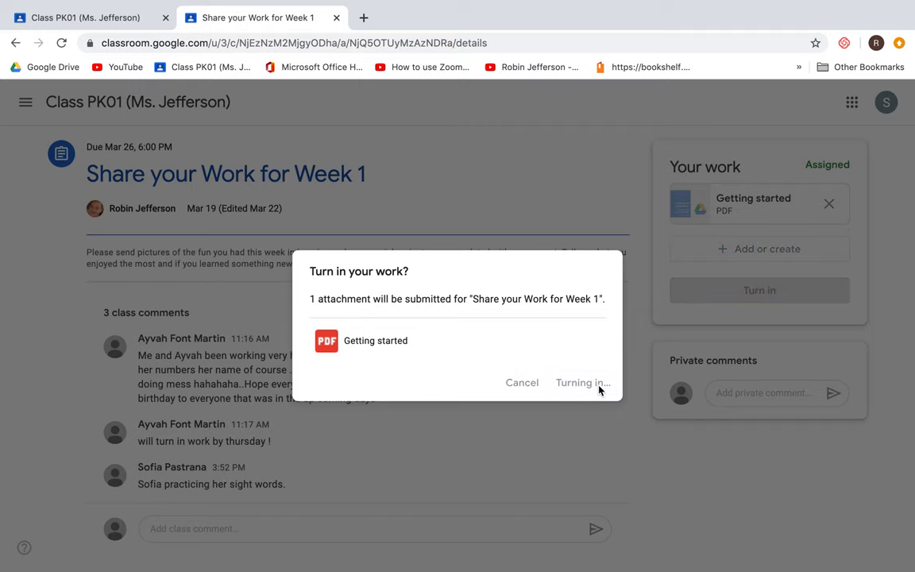
click(582, 382)
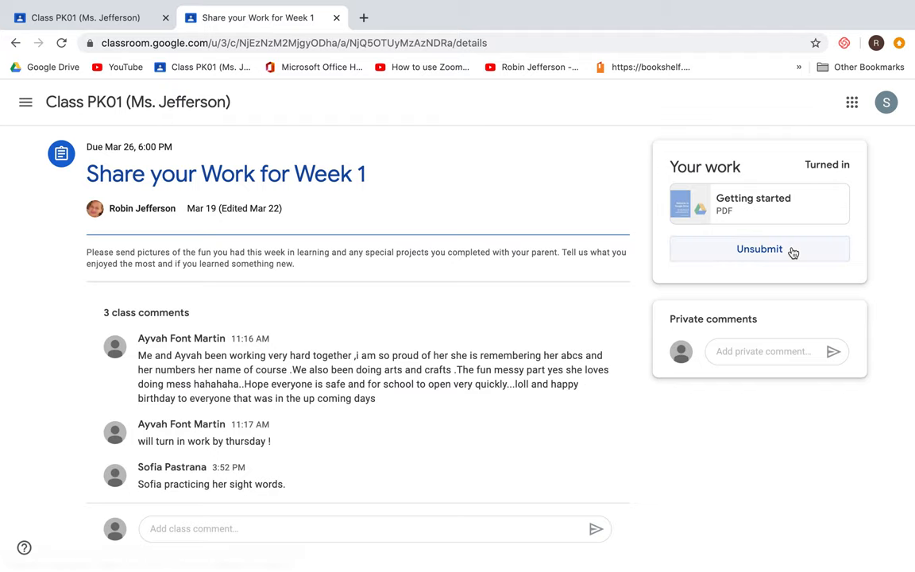
mouse_move(102, 121)
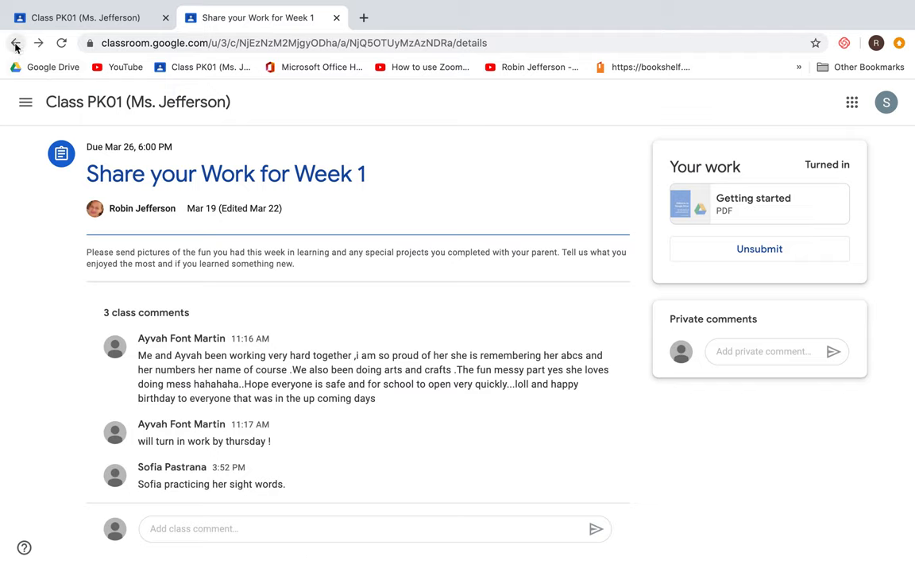
mouse_move(154, 121)
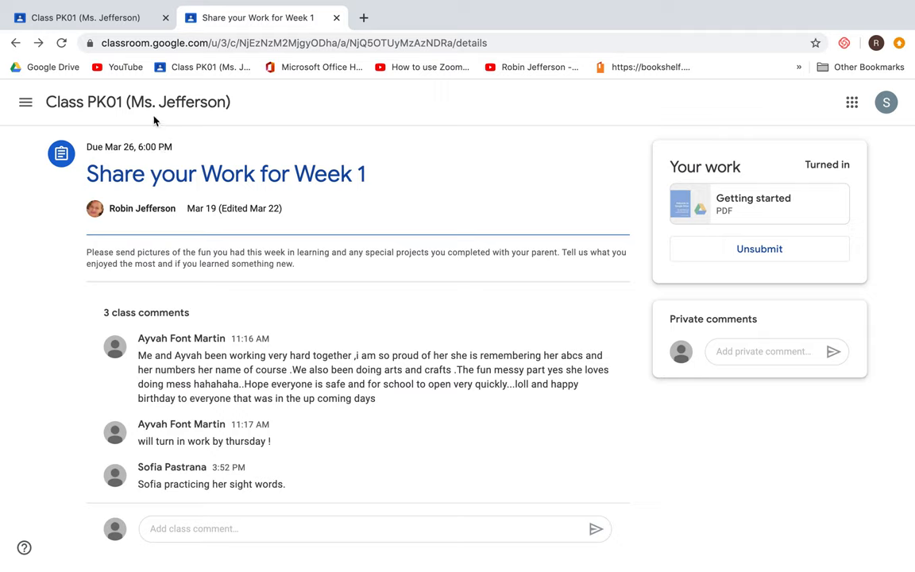
mouse_move(148, 107)
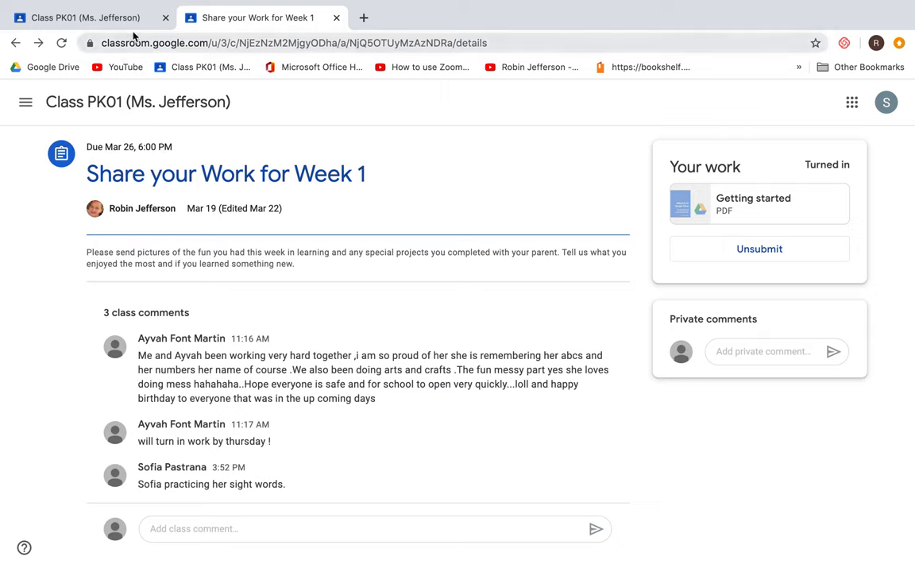
mouse_move(338, 144)
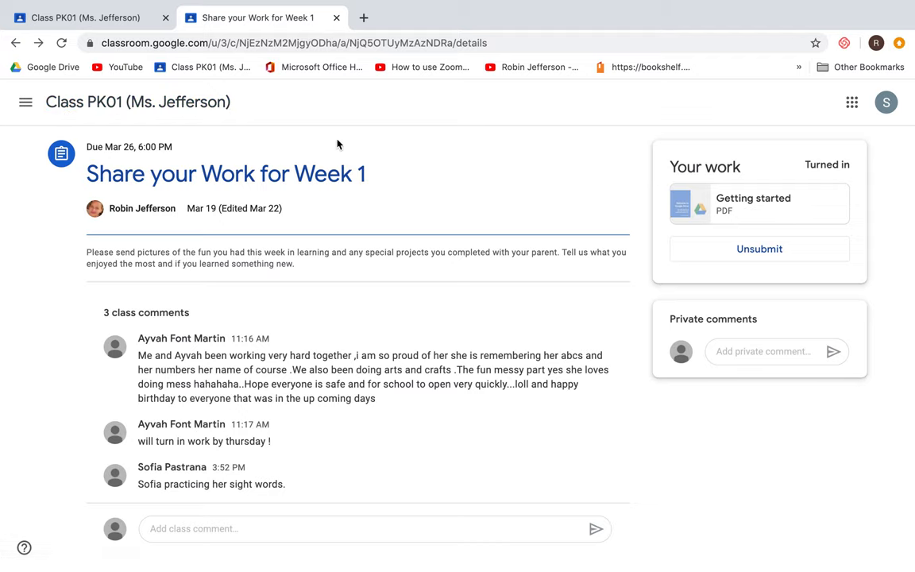